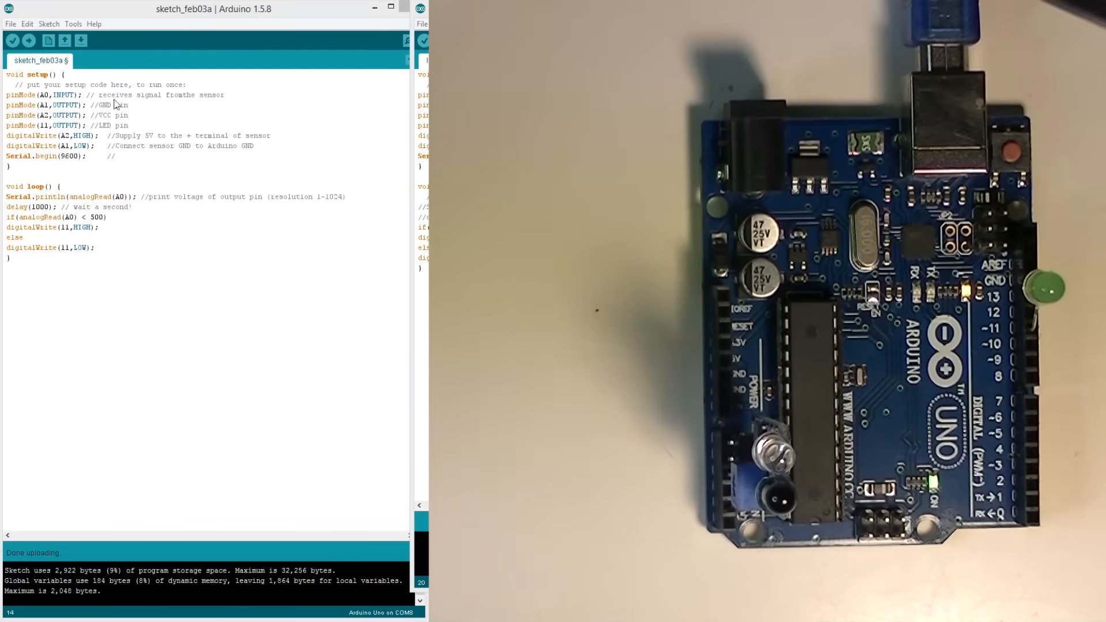
{"action": "mouse_move", "coordinate": [104, 98]}
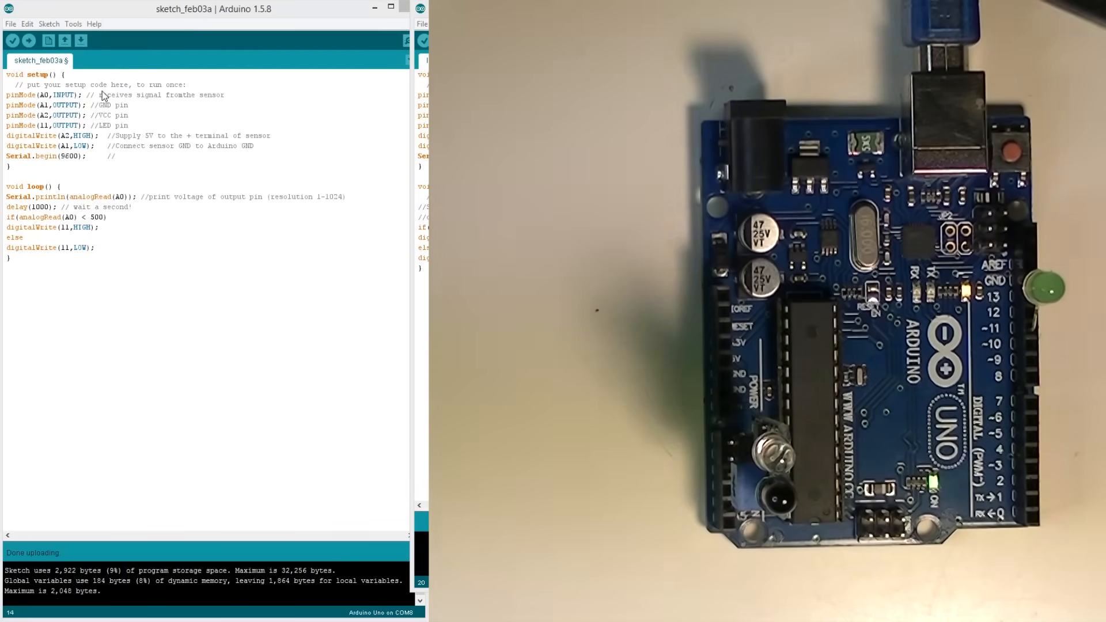
{"action": "mouse_move", "coordinate": [130, 93]}
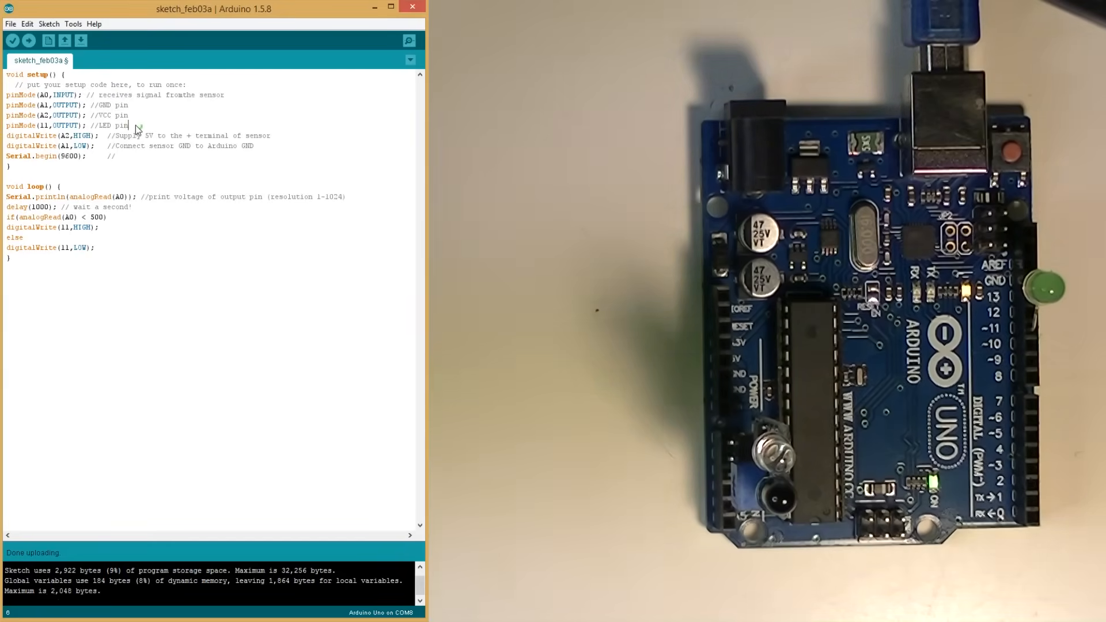
Prefix the Serial.println and delay(1000) lines in loop() with // comments
{"action": "triple_click", "coordinate": [63, 125]}
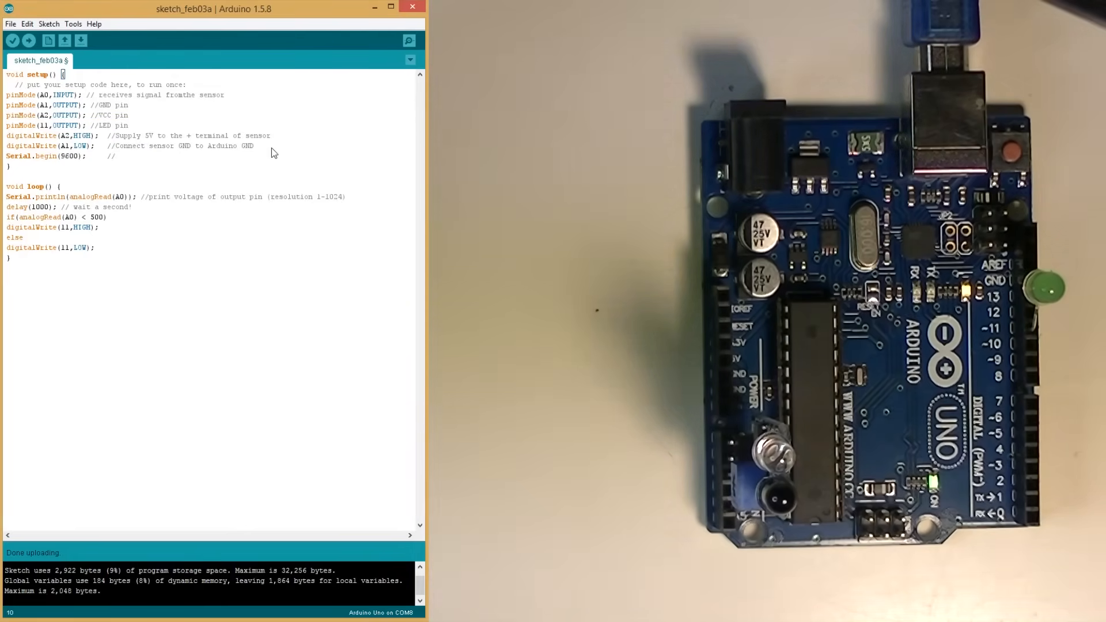
{"action": "left_click_drag", "start_coordinate": [7, 135], "coordinate": [254, 145]}
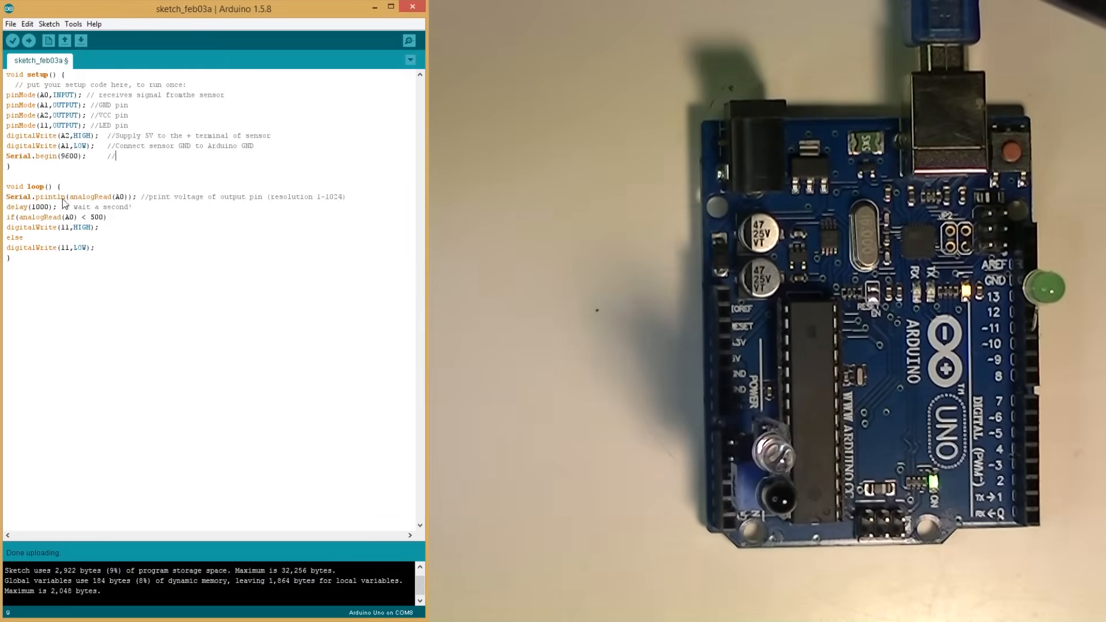
{"action": "mouse_move", "coordinate": [110, 202]}
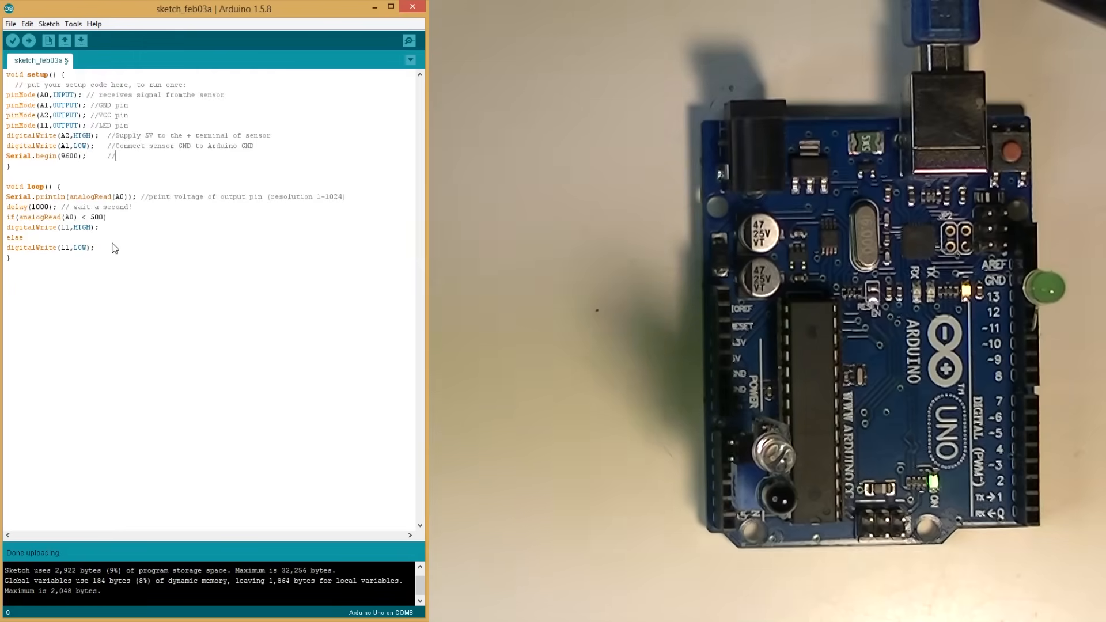
{"action": "mouse_move", "coordinate": [99, 223]}
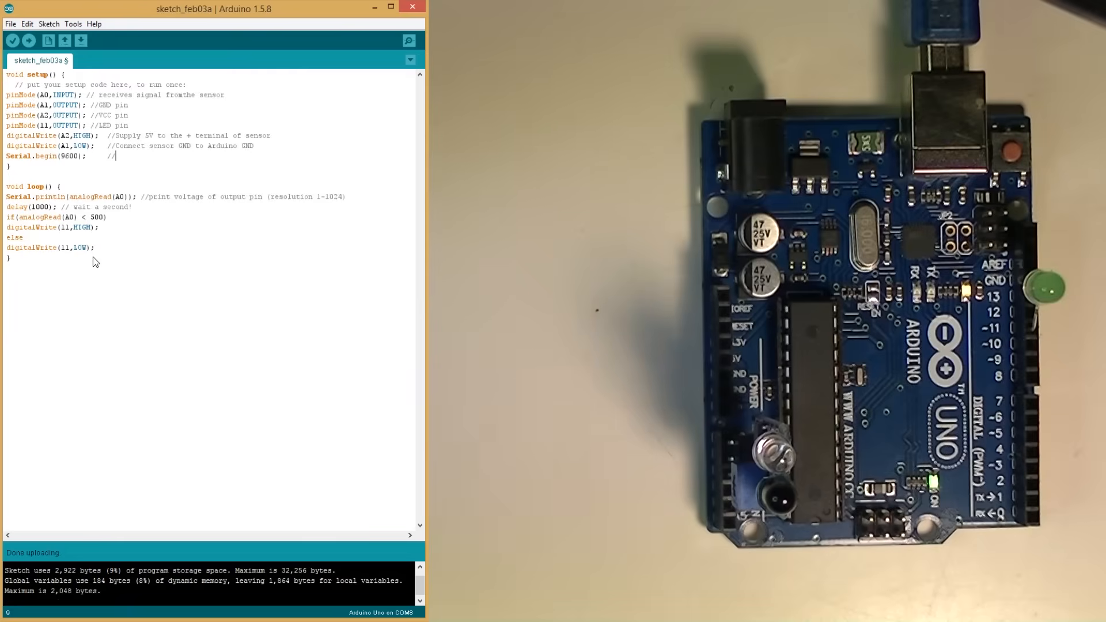
{"action": "mouse_move", "coordinate": [70, 261]}
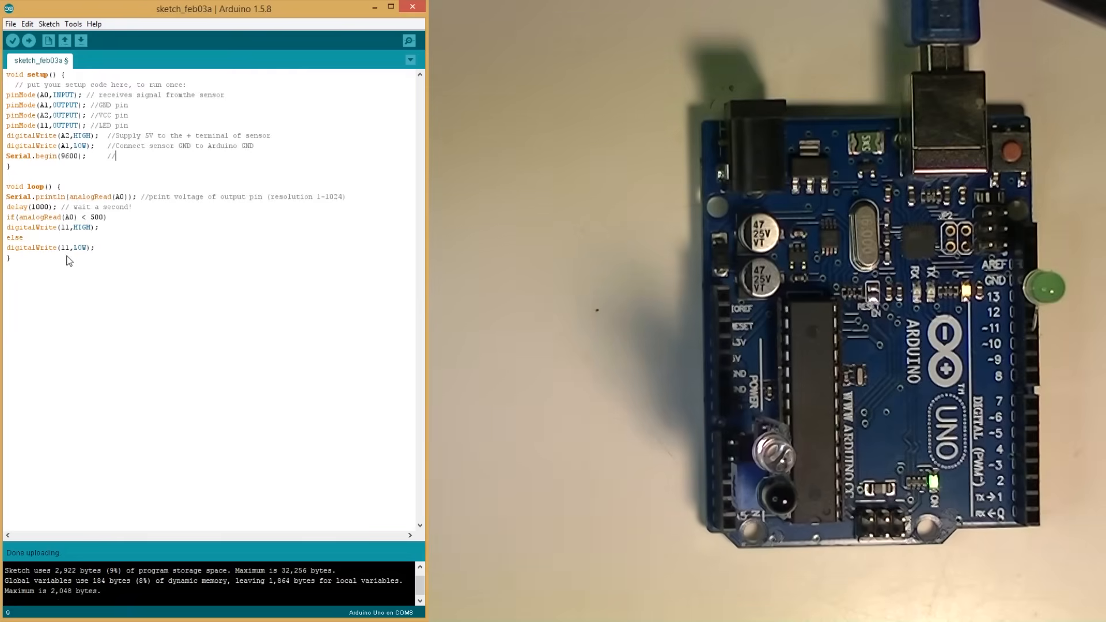
{"action": "mouse_move", "coordinate": [53, 60]}
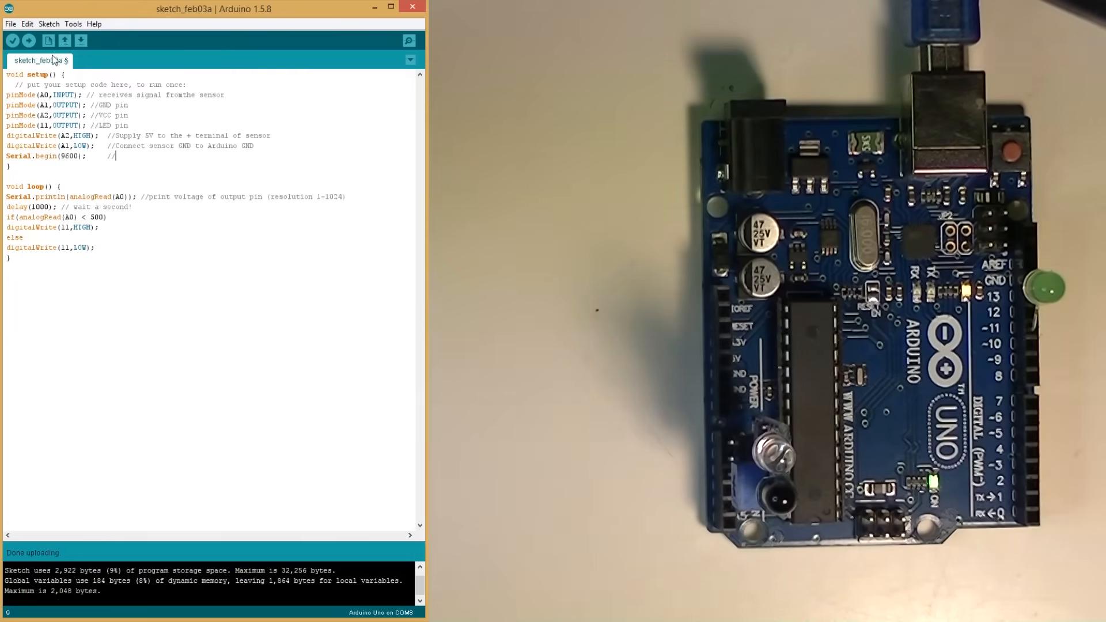
{"action": "left_click", "coordinate": [28, 40]}
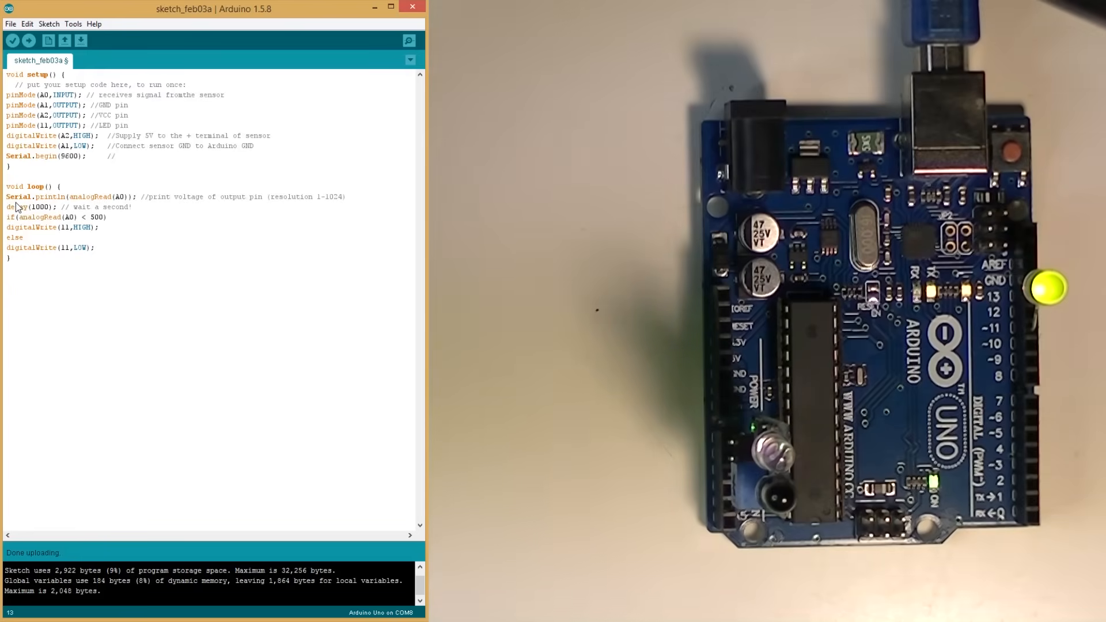
{"action": "type", "text": "//"}
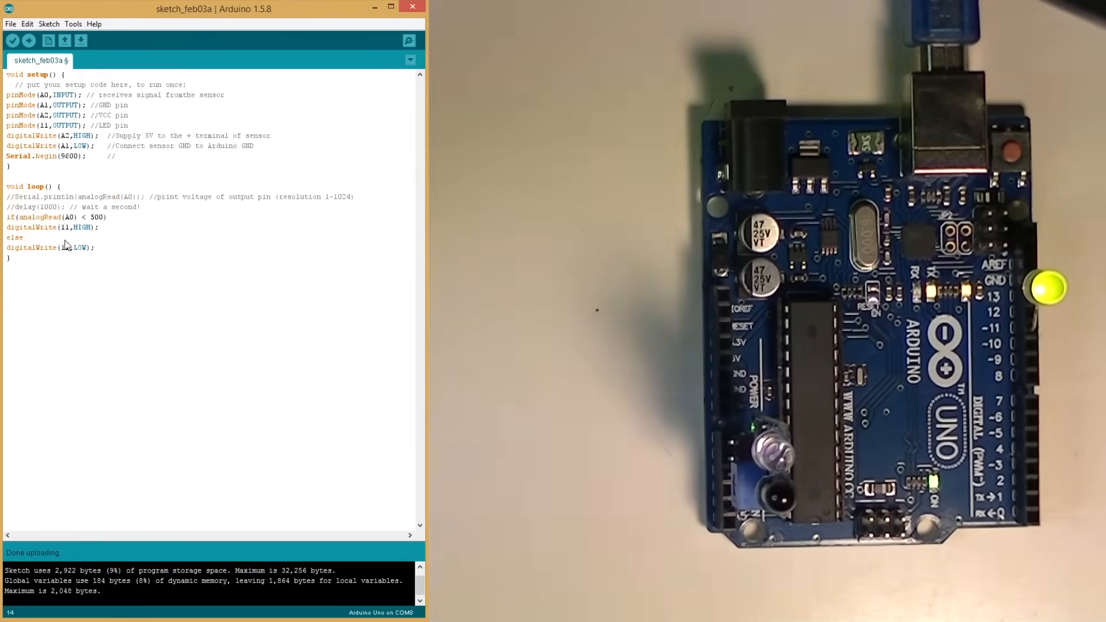
{"action": "left_click", "coordinate": [29, 40]}
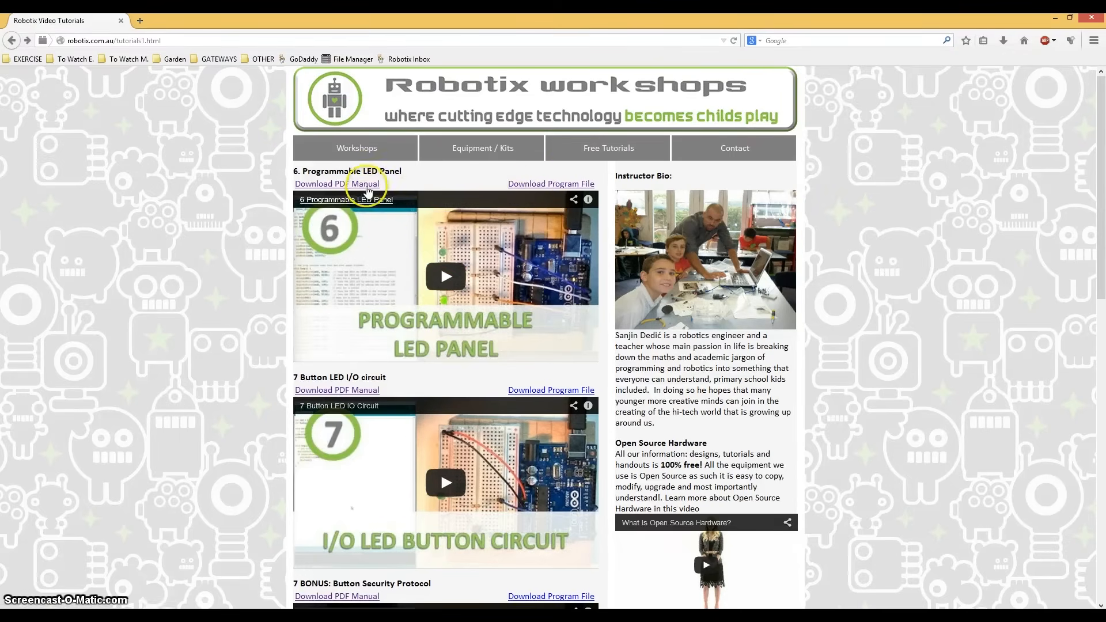
Skim the Programmable LED Panel PDF manual, then go back to the tutorials page
{"action": "left_click", "coordinate": [337, 183]}
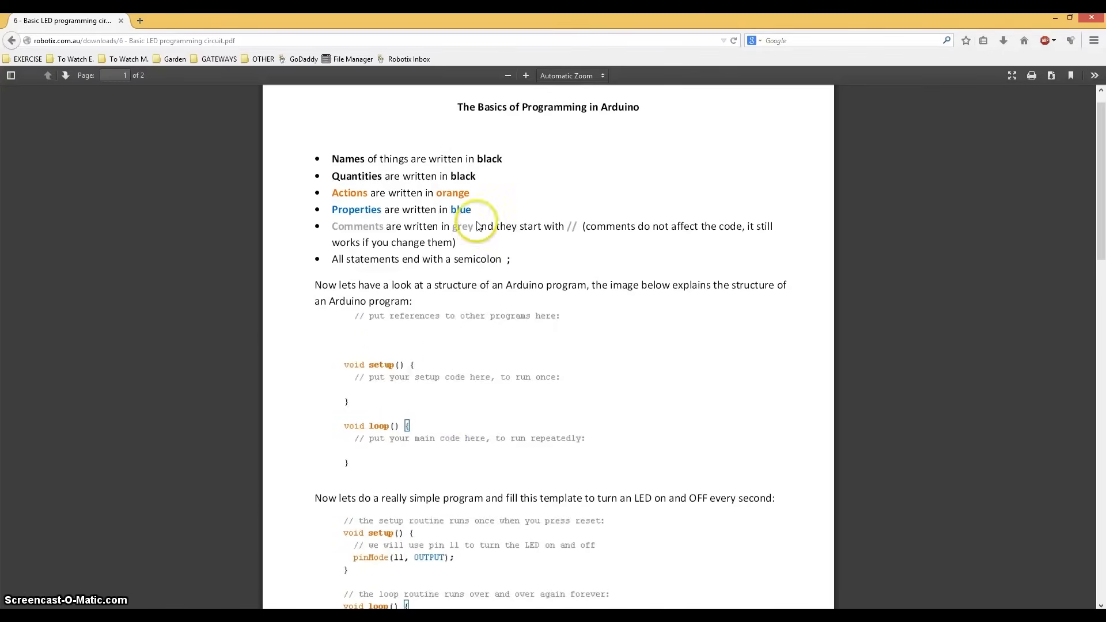
{"action": "scroll", "scroll_direction": "down", "scroll_amount": 3}
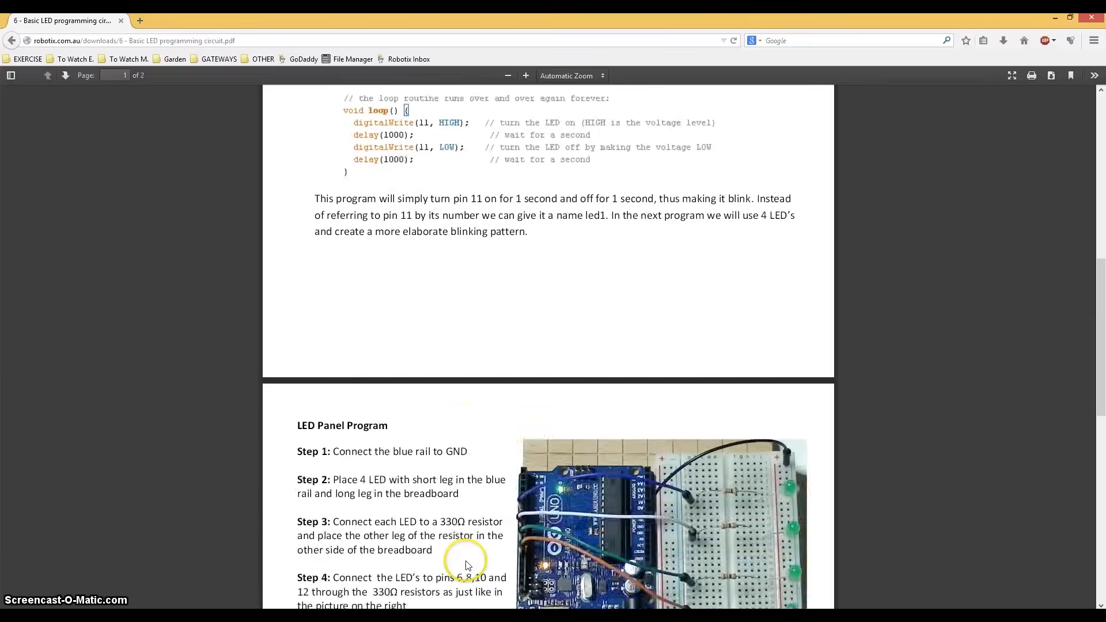
{"action": "scroll", "scroll_direction": "down", "scroll_amount": 3}
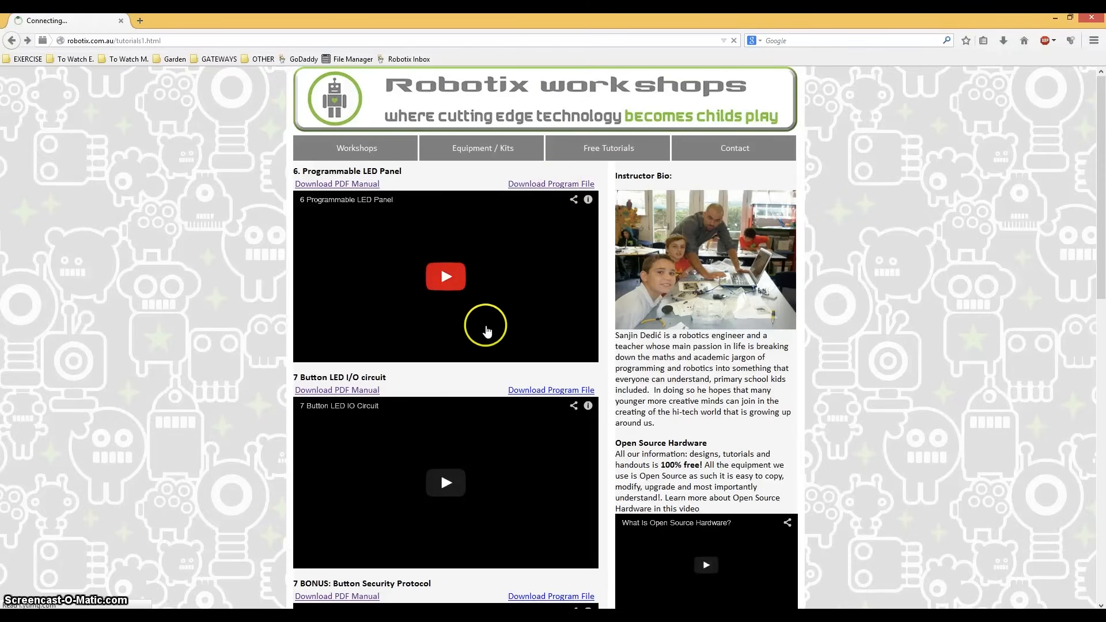
{"action": "left_click", "coordinate": [11, 40]}
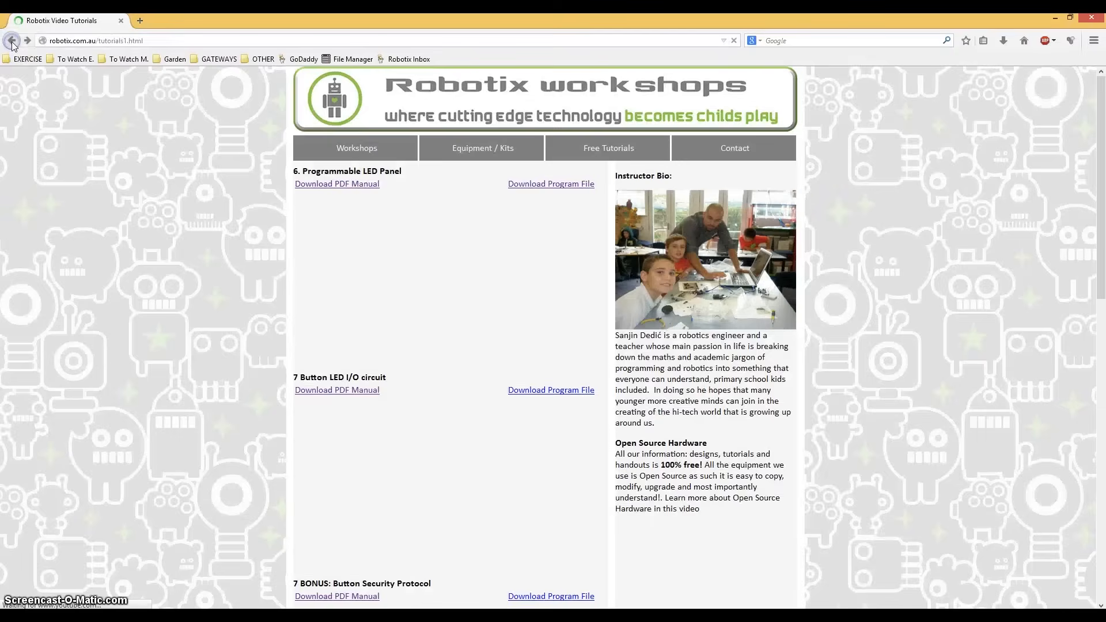